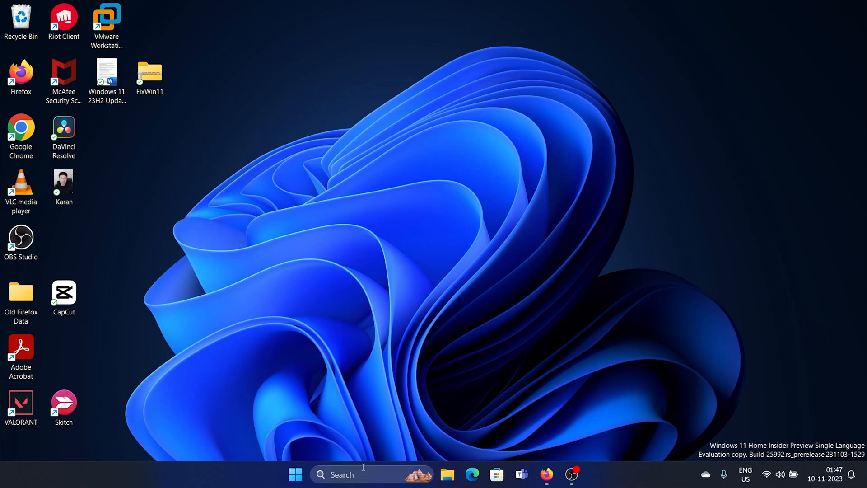
# Search Windows for 'service' to surface the Services app.
pyautogui.write('services')
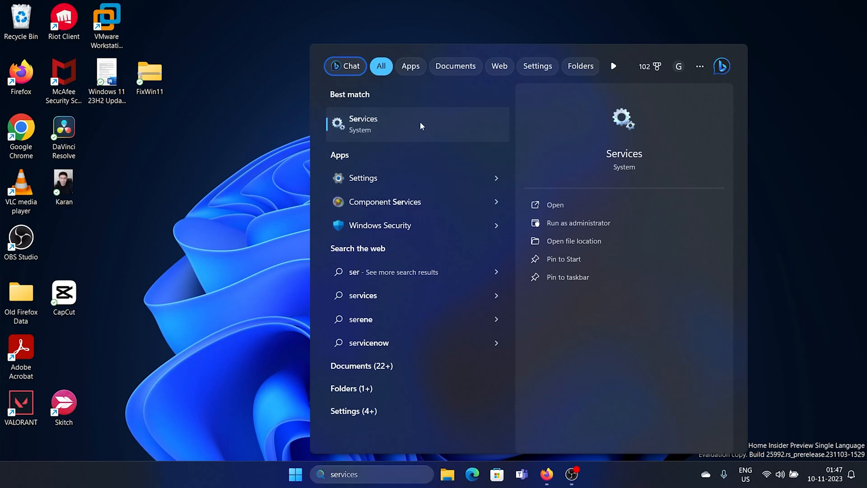
# Launch the Services console from the search results.
pyautogui.click(363, 124)
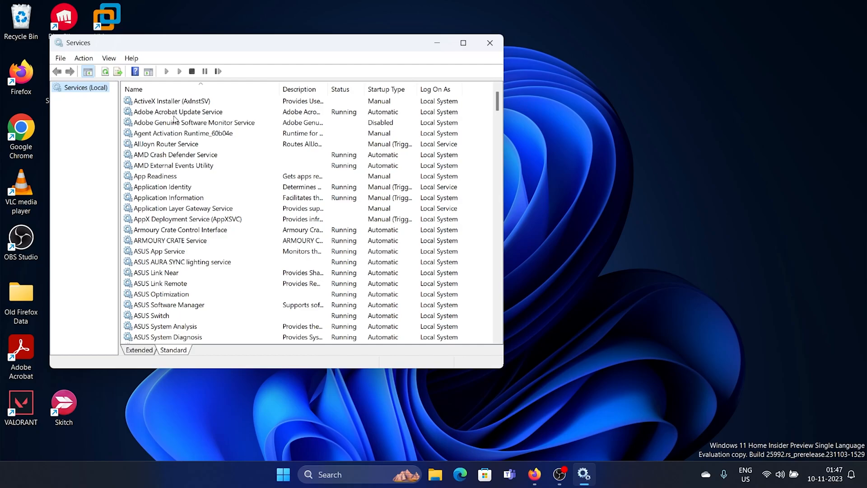
pyautogui.moveTo(160, 128)
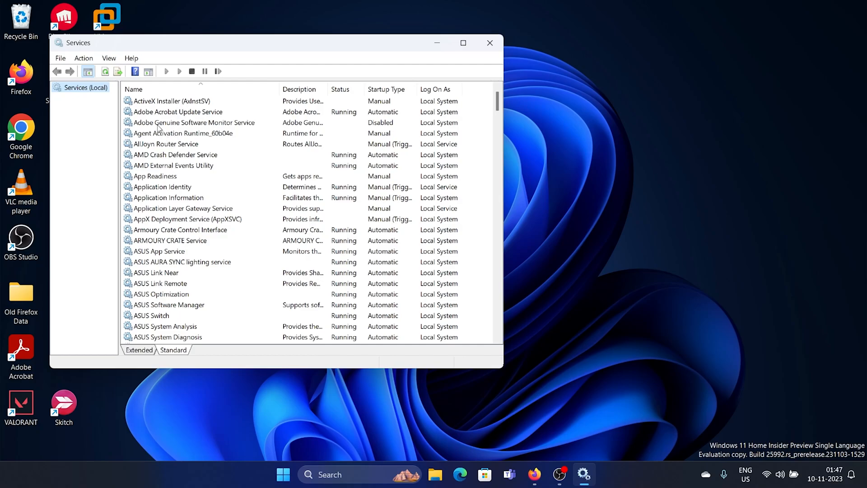
pyautogui.moveTo(160, 124)
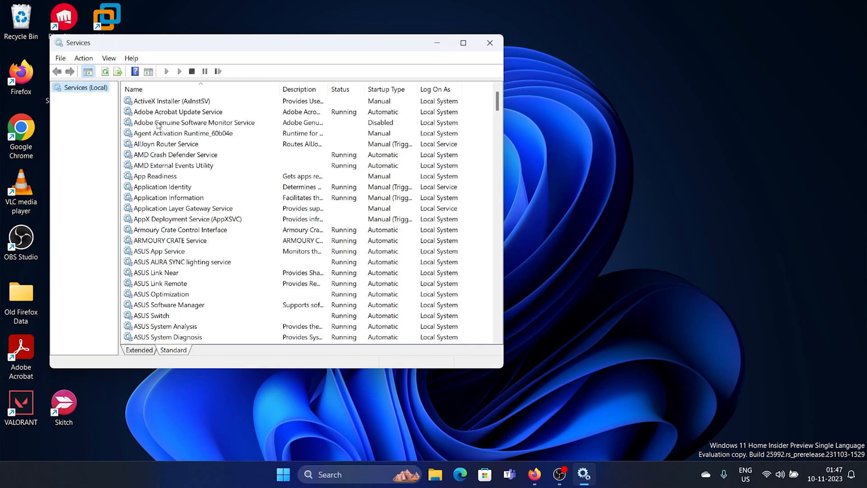
# Set Adobe Genuine Software Monitor Service's startup type to Disabled and confirm.
pyautogui.doubleClick(193, 122)
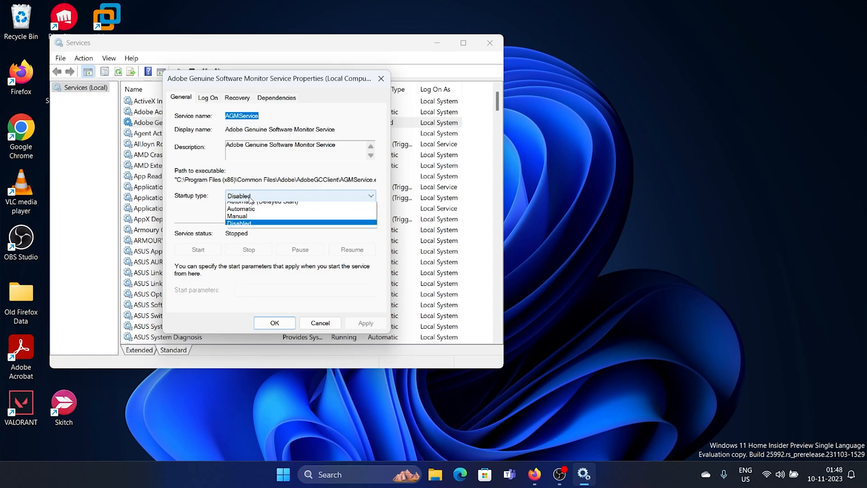
pyautogui.click(239, 223)
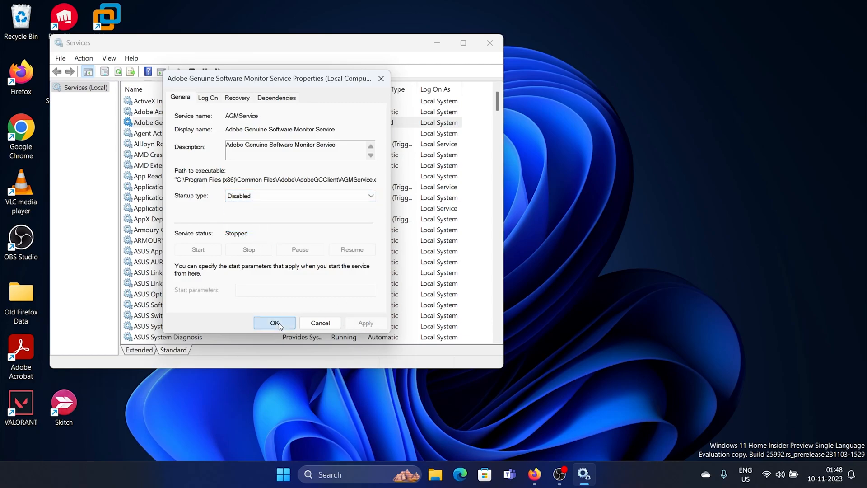
pyautogui.click(274, 323)
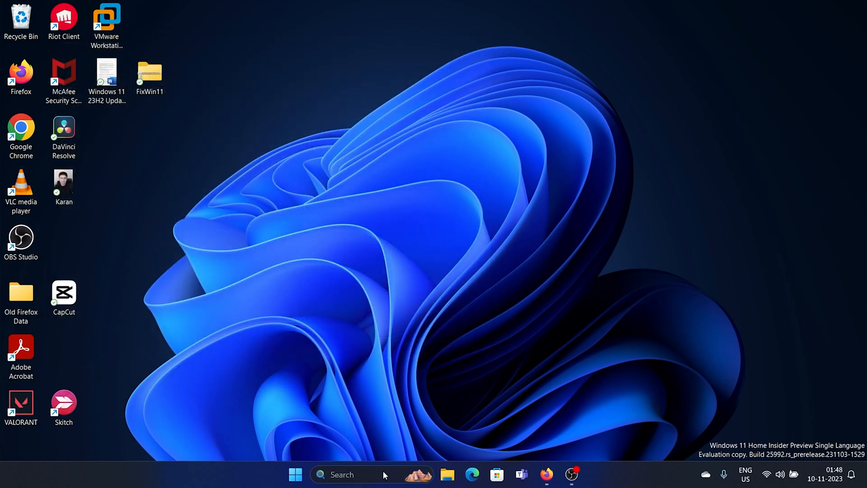
# Search Windows for 'task Manager' to launch Task Manager.
pyautogui.write('task Manager')
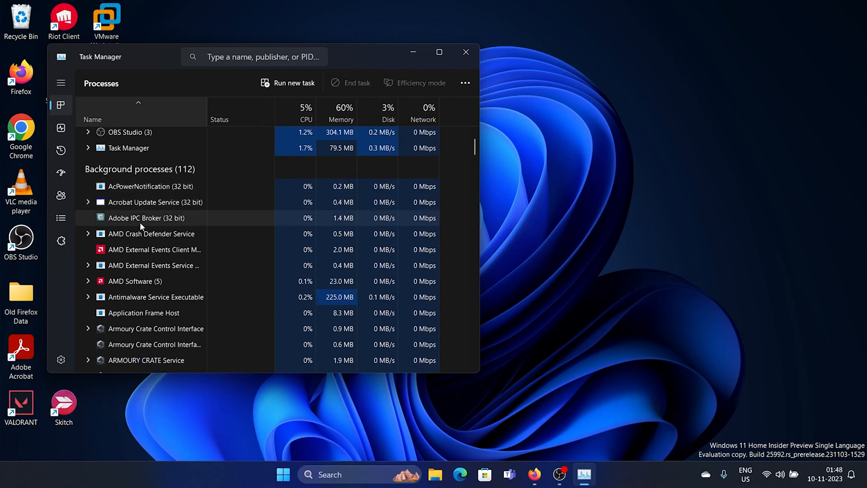
# End the Adobe IPC Broker (32 bit) process, then restart the PC.
pyautogui.rightClick(147, 217)
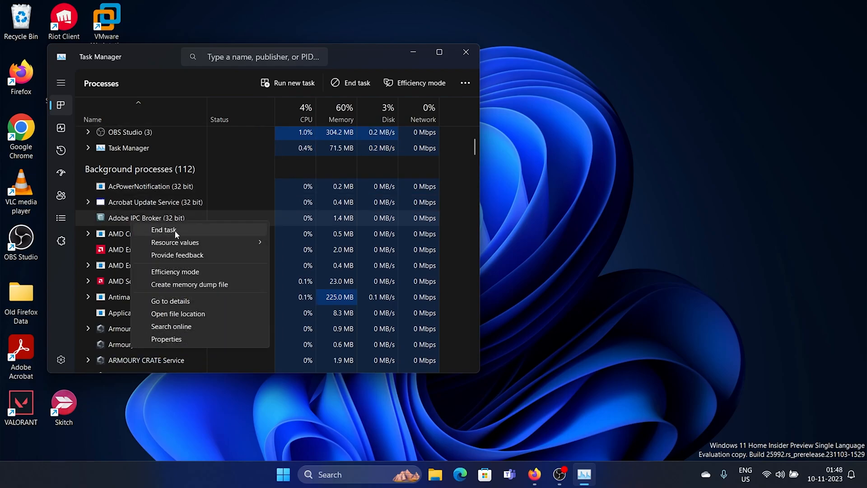
pyautogui.click(163, 230)
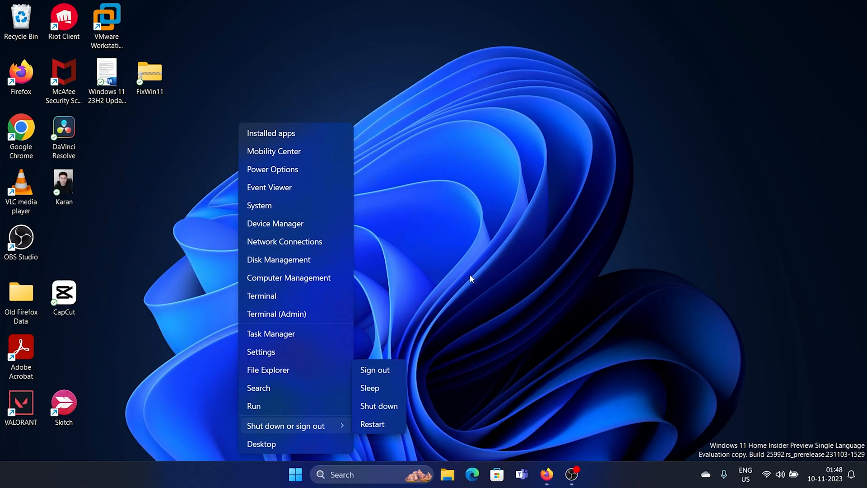
pyautogui.click(470, 271)
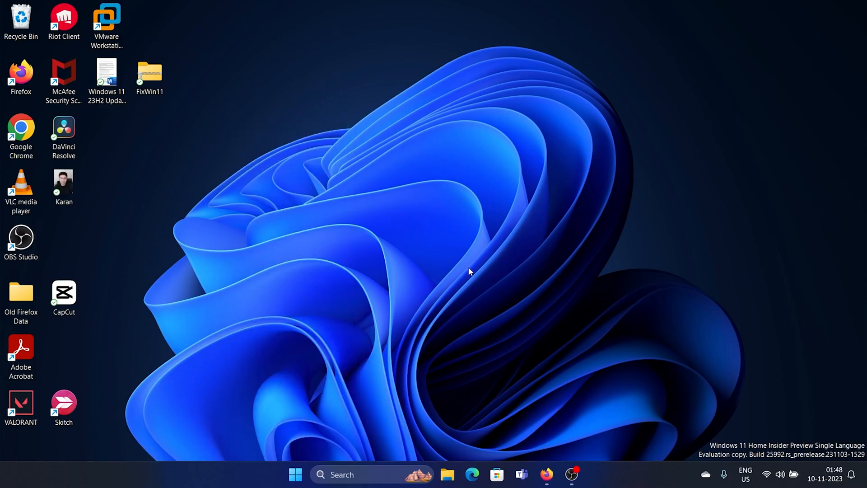